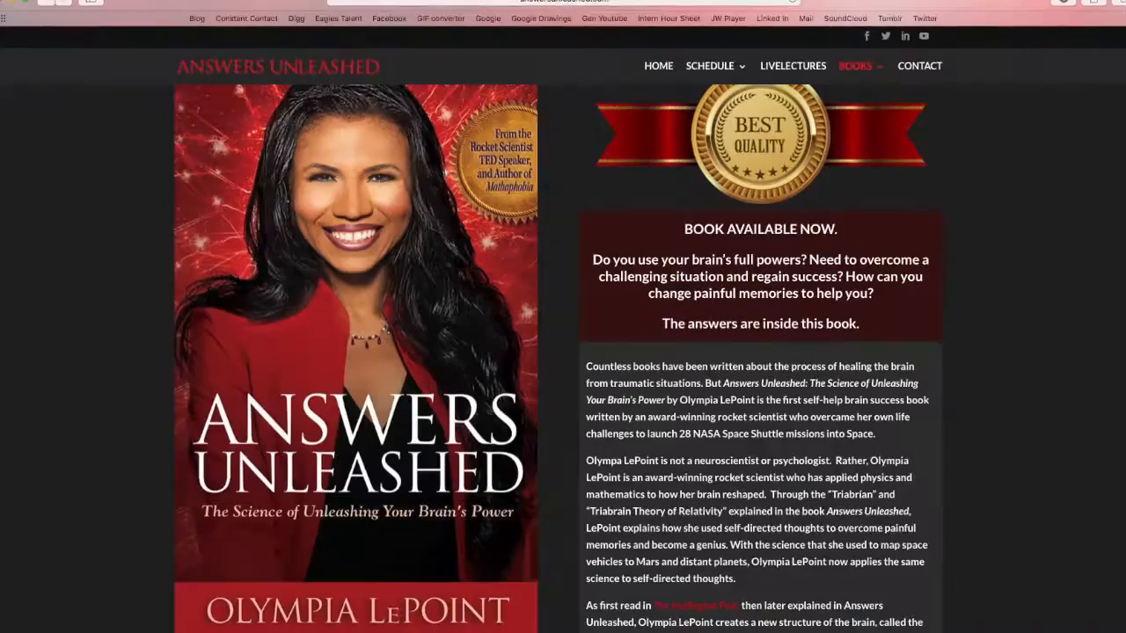
pyautogui.scroll(-3)
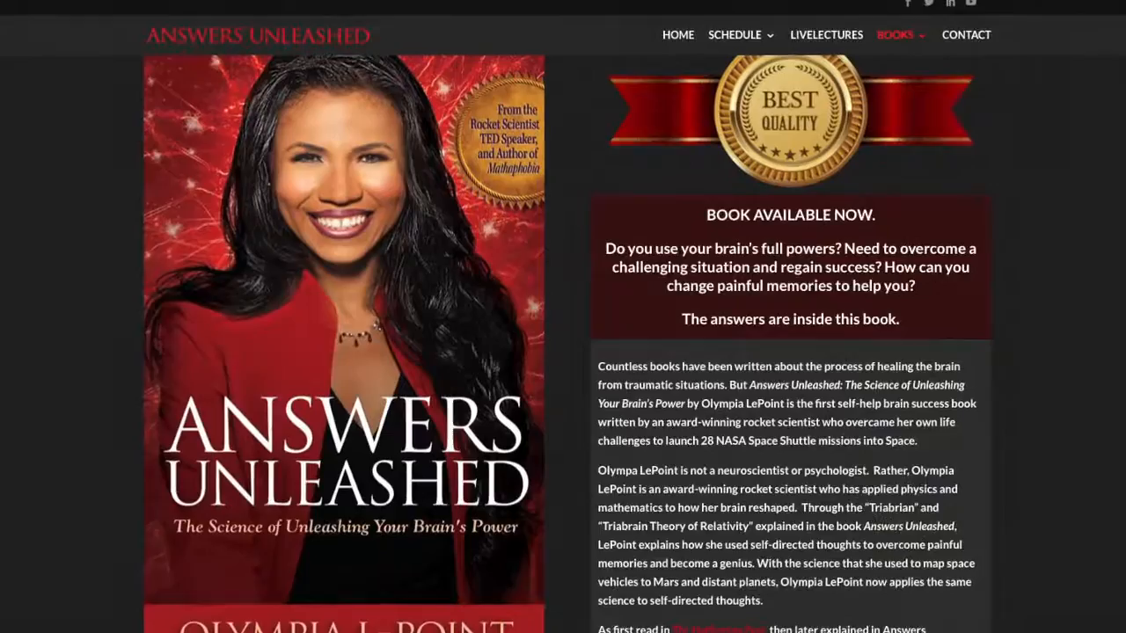